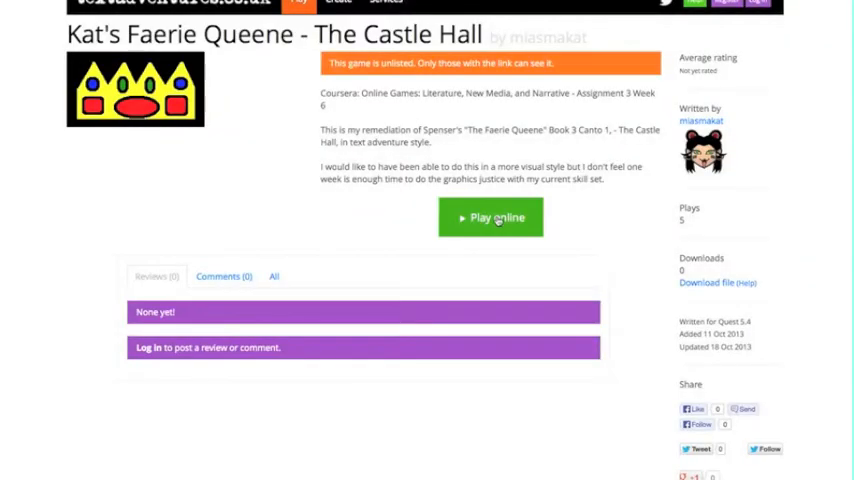
# Launch The Castle Hall online and choose Play anyway without logging in.
pyautogui.click(491, 217)
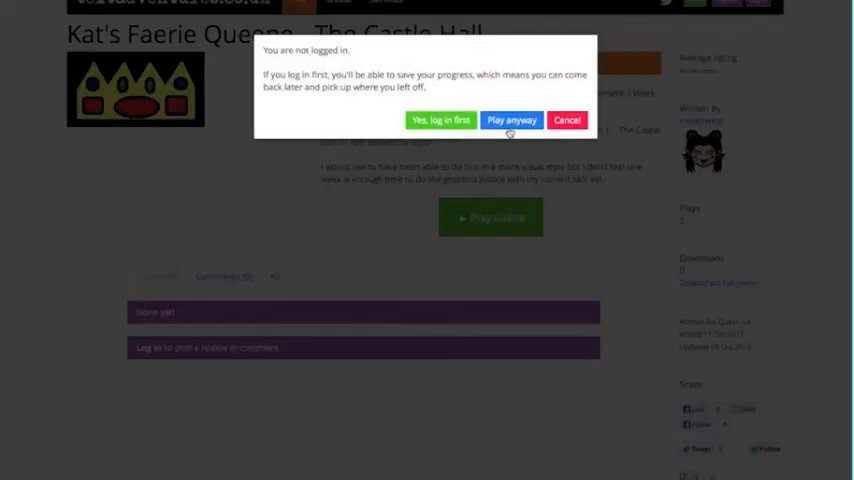
pyautogui.click(511, 120)
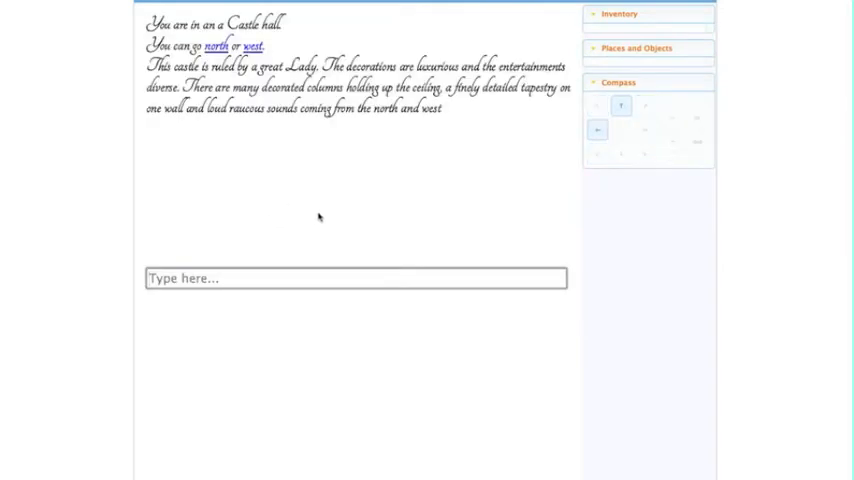
# Examine the tapestry, then the columns, using 'look at tapestry' and 'look at columns'.
pyautogui.write('lo')
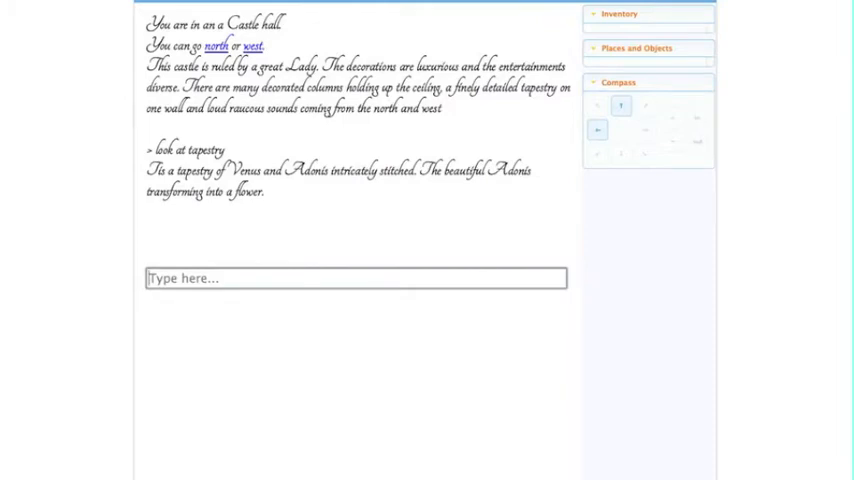
pyautogui.write('look at c')
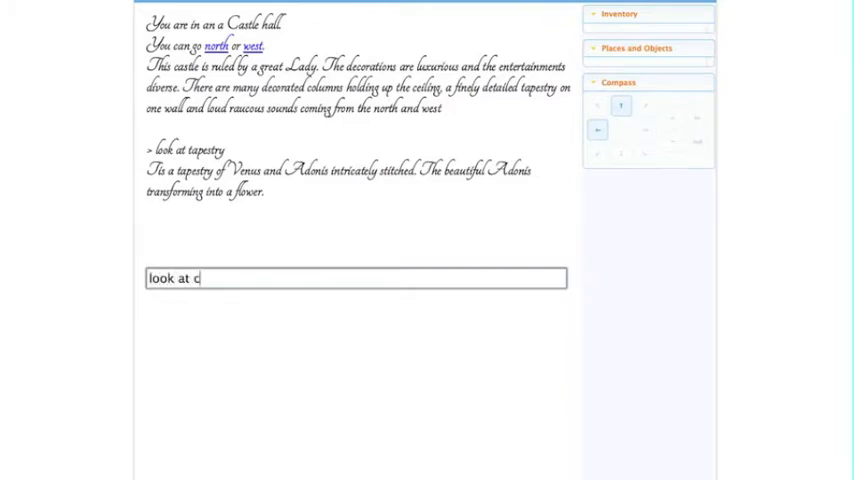
pyautogui.write('olumns')
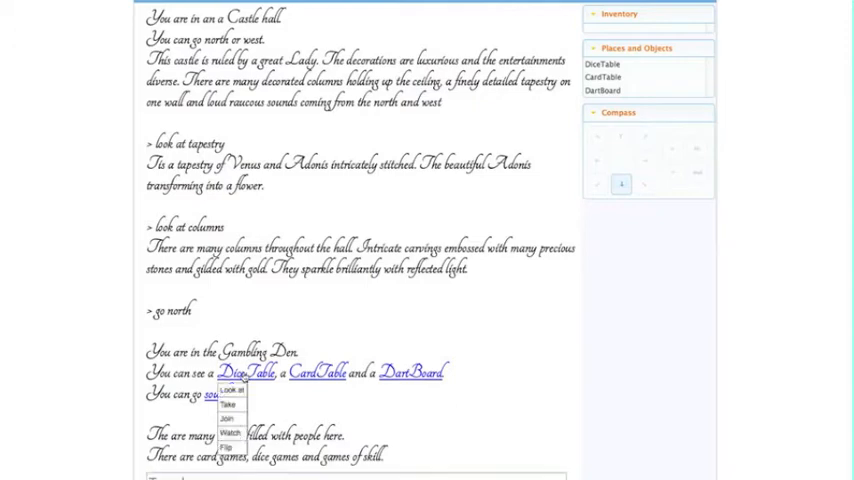
# Choose an action from the DiceTable link menu in the Gambling Den.
pyautogui.click(217, 393)
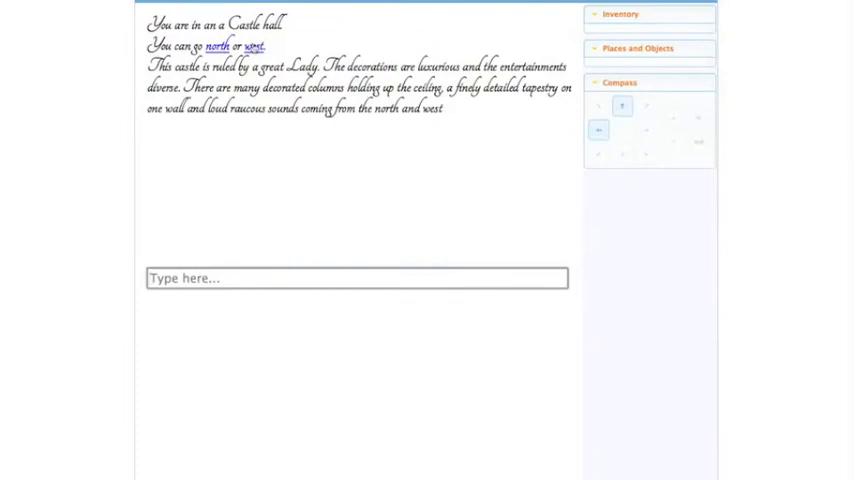
# Head west into the Dance Hall via the 'west' link.
pyautogui.click(253, 46)
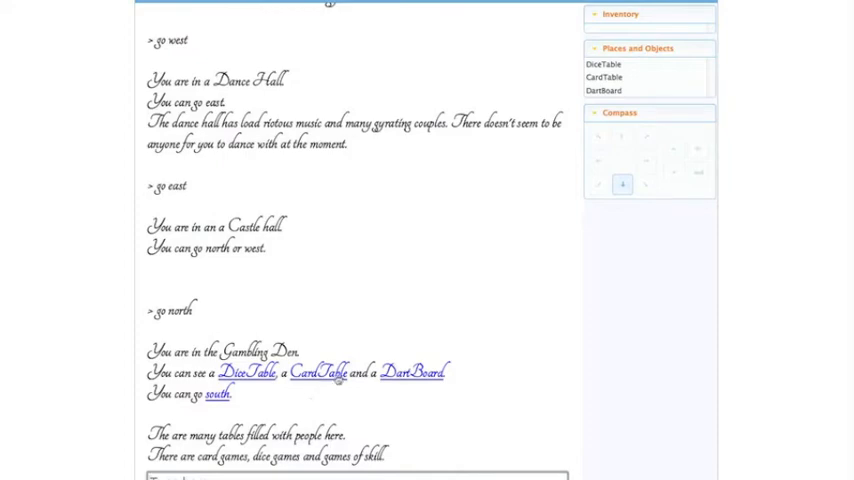
# Watch the CardTable game, examine the DartBoard, then return south to the Castle hall.
pyautogui.rightClick(320, 372)
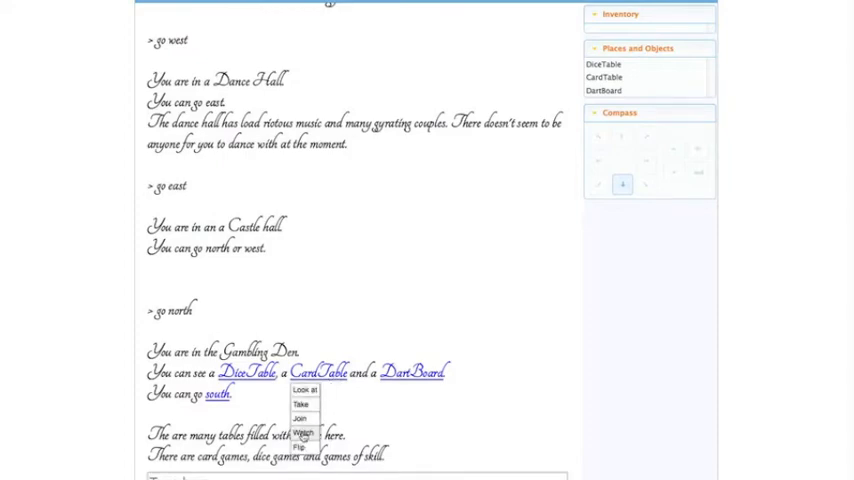
pyautogui.click(301, 432)
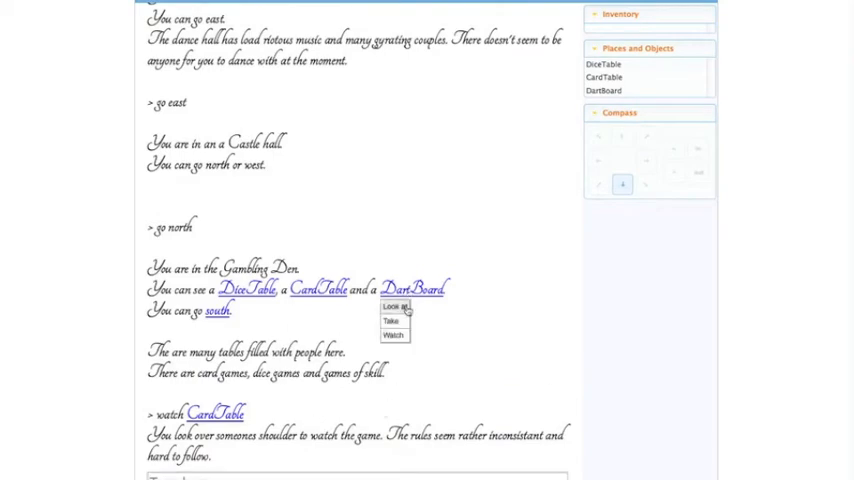
pyautogui.click(398, 306)
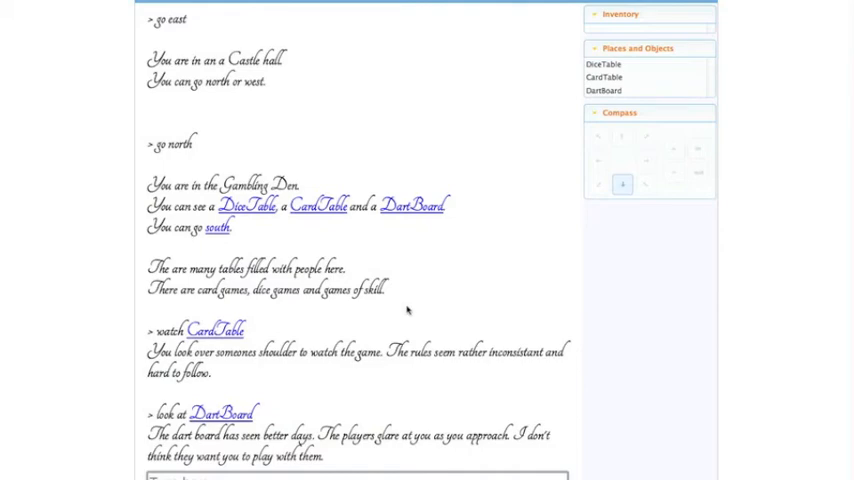
pyautogui.moveTo(277, 394)
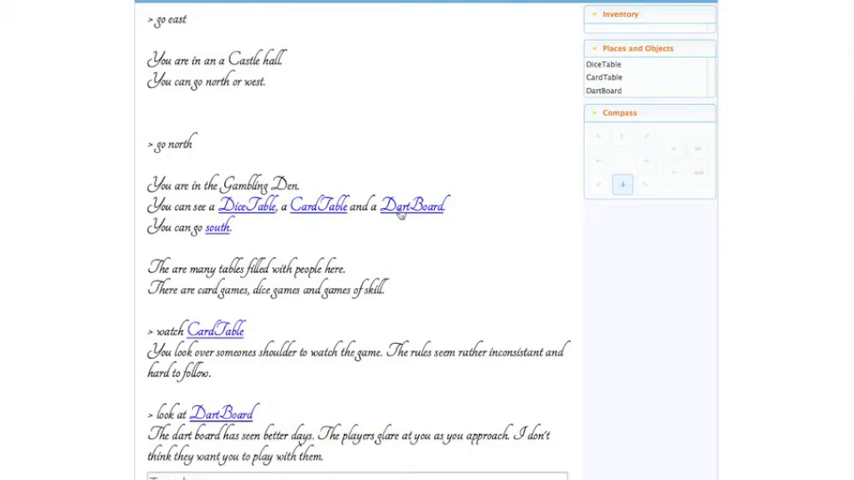
pyautogui.moveTo(401, 245)
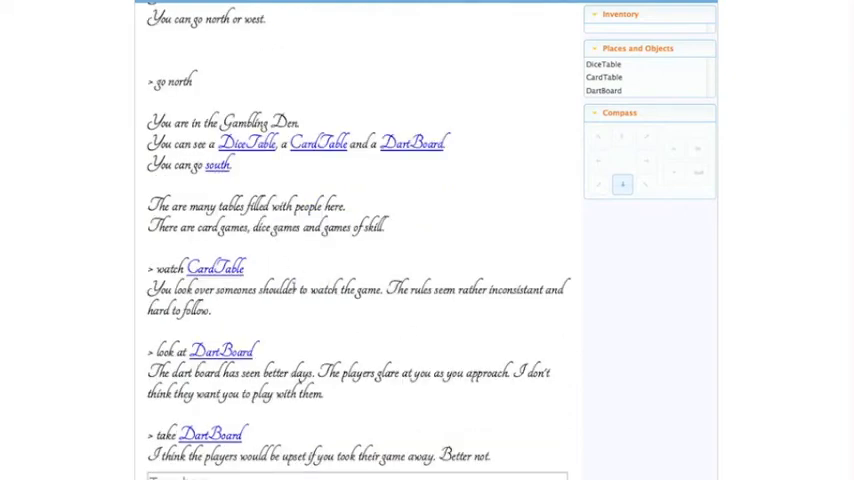
pyautogui.click(218, 165)
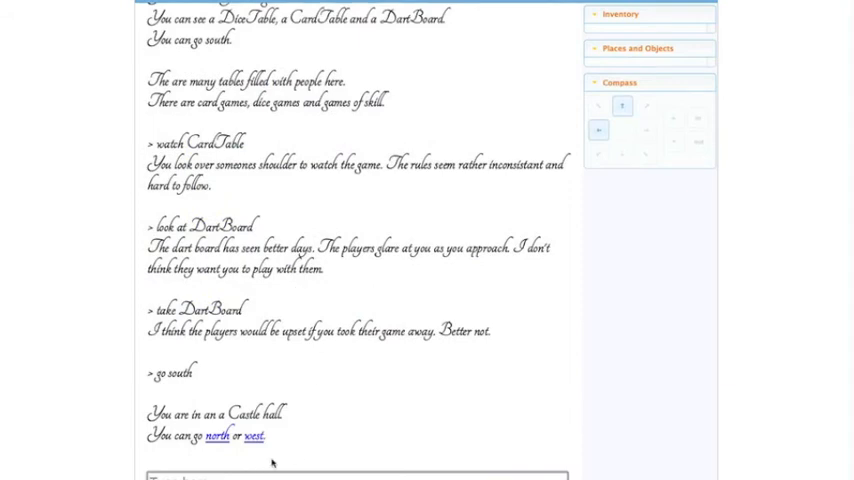